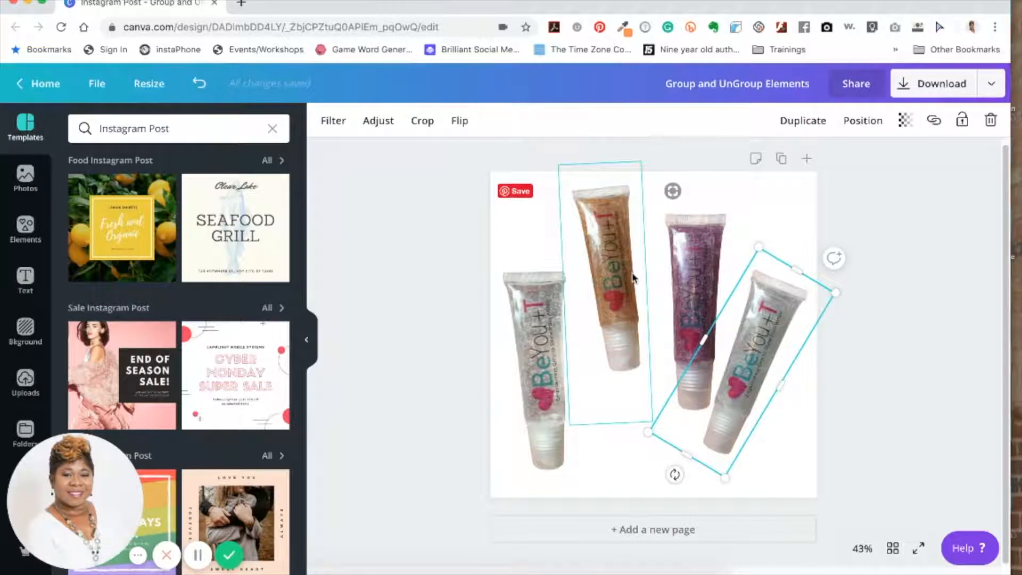
Step: Position a lip gloss tube so the three sit fanned side by side at the canvas centre
{"action": "left_click", "coordinate": [781, 190]}
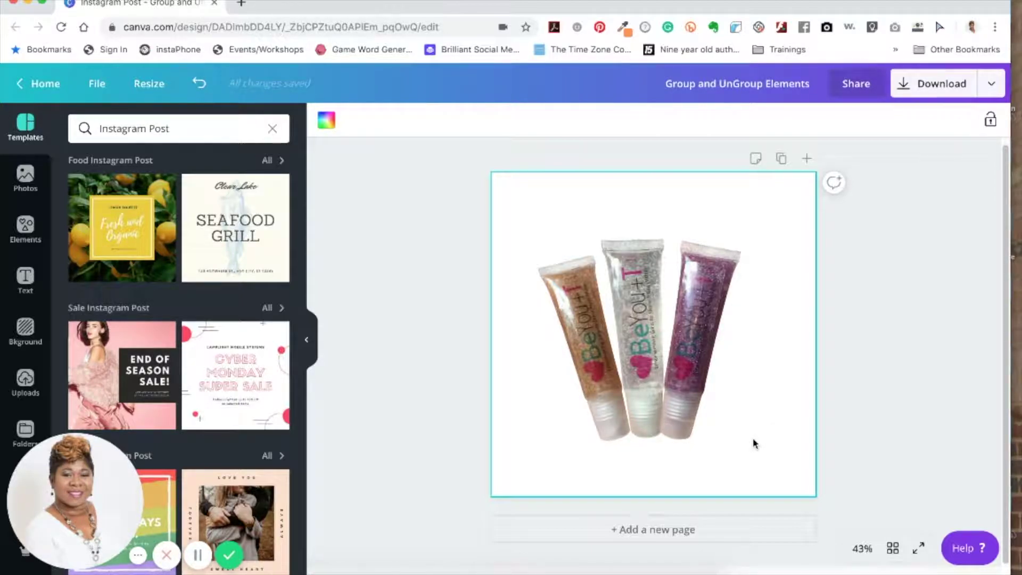
Step: Group the three selected lip gloss tube images into one element
{"action": "left_click", "coordinate": [700, 383]}
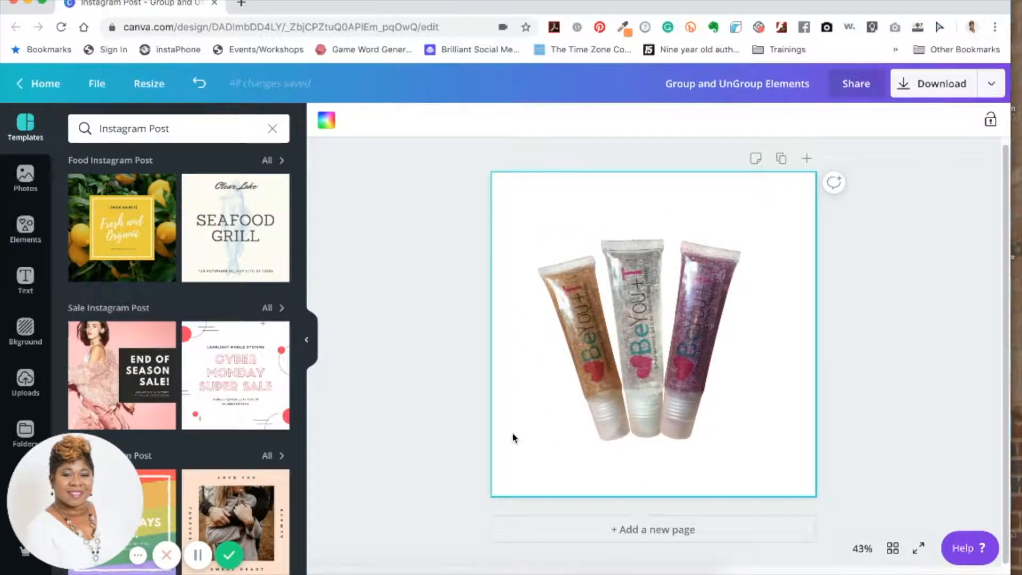
{"action": "mouse_move", "coordinate": [426, 311]}
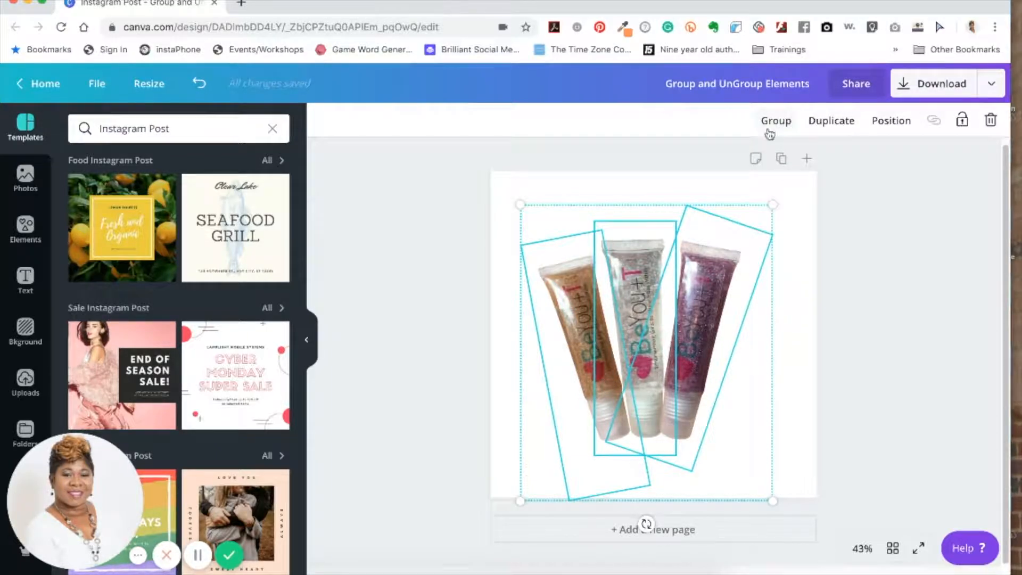
{"action": "mouse_move", "coordinate": [932, 120]}
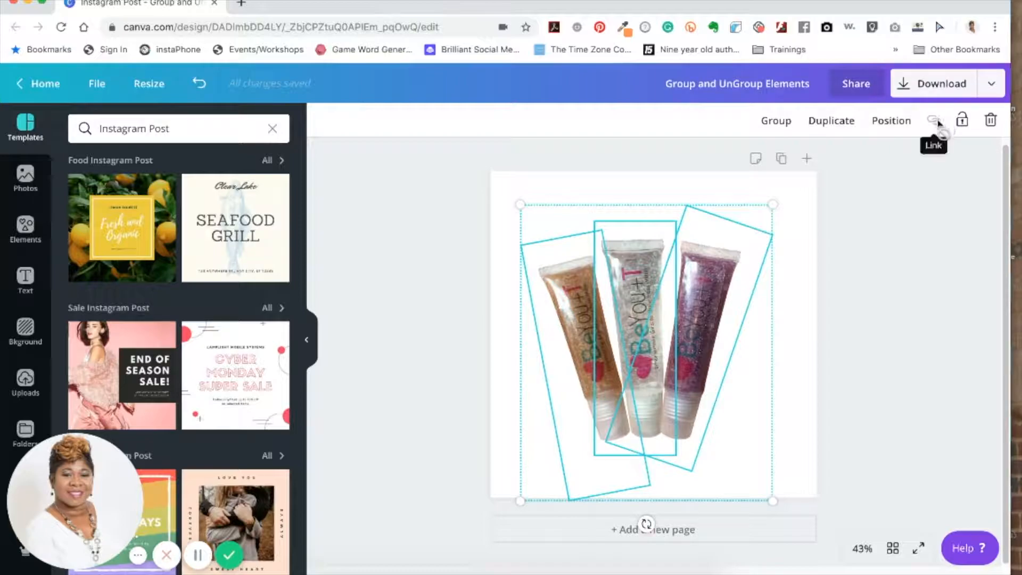
{"action": "mouse_move", "coordinate": [773, 138]}
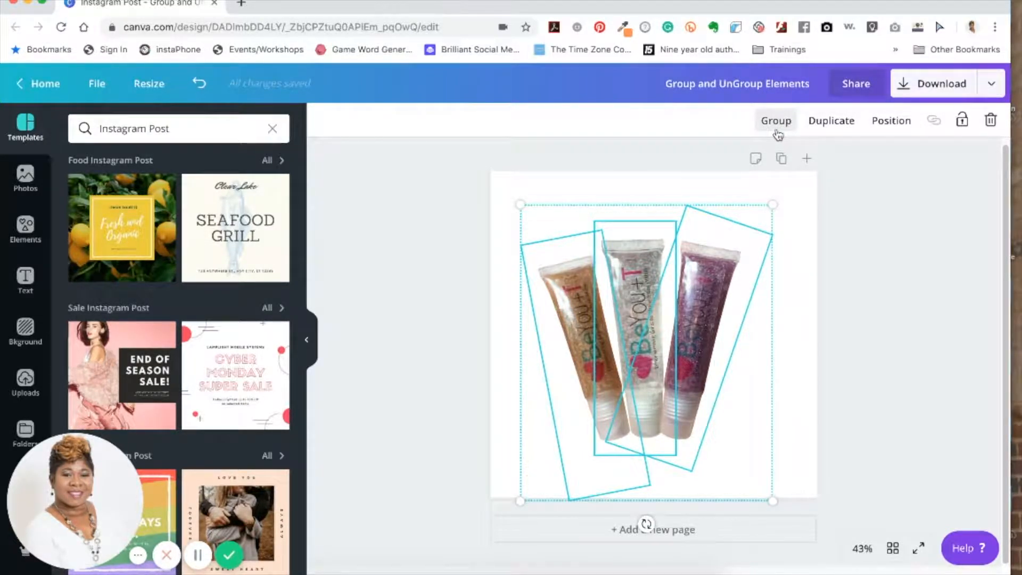
{"action": "left_click", "coordinate": [776, 120]}
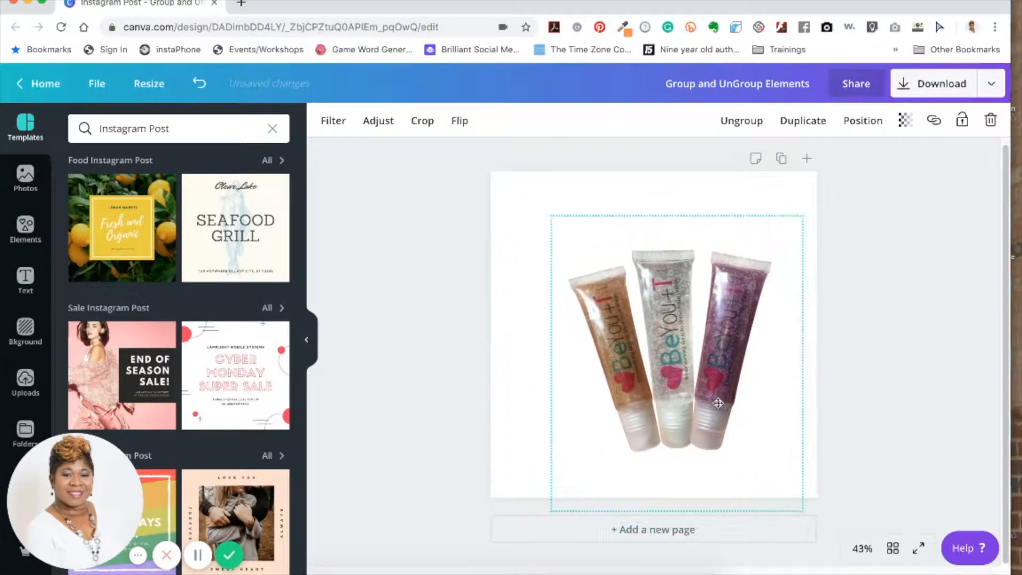
{"action": "left_click_drag", "start_coordinate": [718, 402], "coordinate": [660, 417]}
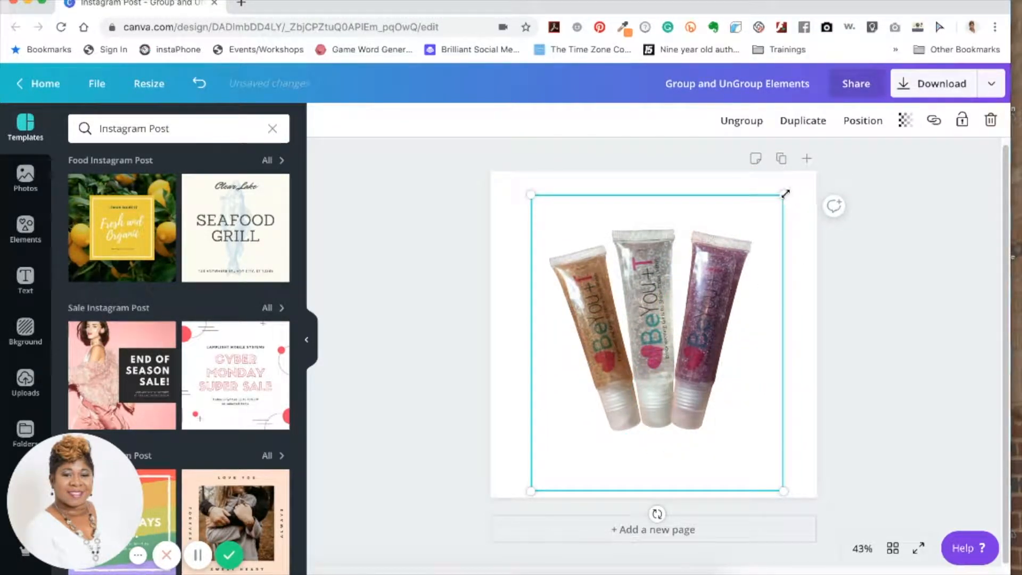
{"action": "left_click_drag", "start_coordinate": [785, 194], "coordinate": [609, 393]}
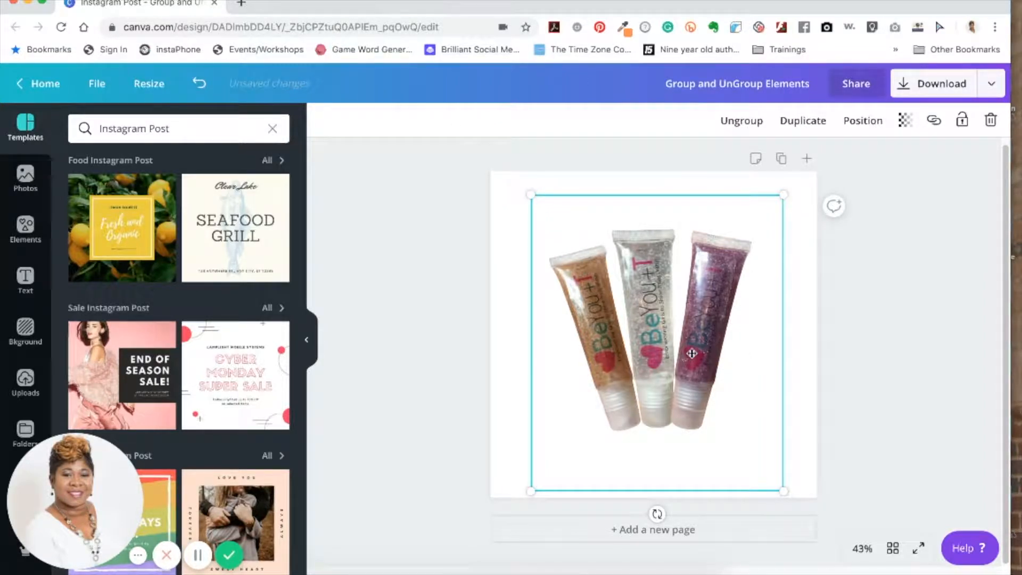
{"action": "left_click_drag", "start_coordinate": [783, 490], "coordinate": [648, 329]}
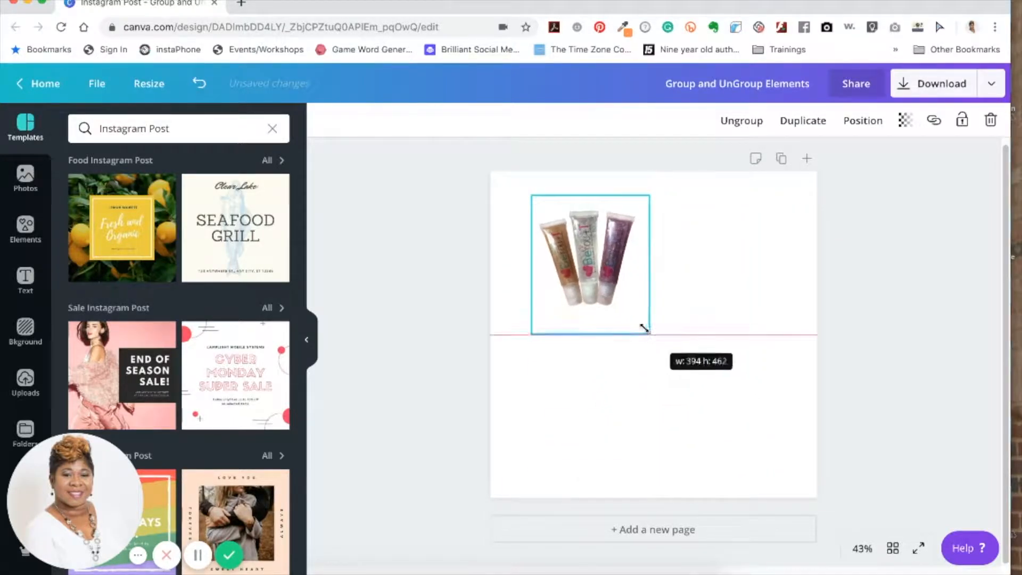
{"action": "left_click_drag", "start_coordinate": [645, 326], "coordinate": [609, 209]}
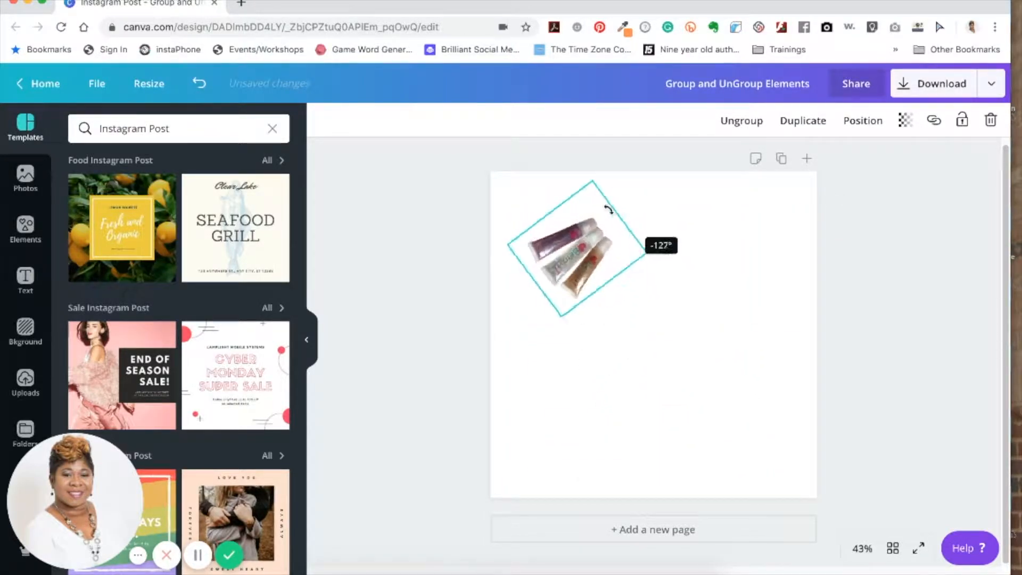
{"action": "left_click_drag", "start_coordinate": [609, 209], "coordinate": [665, 377]}
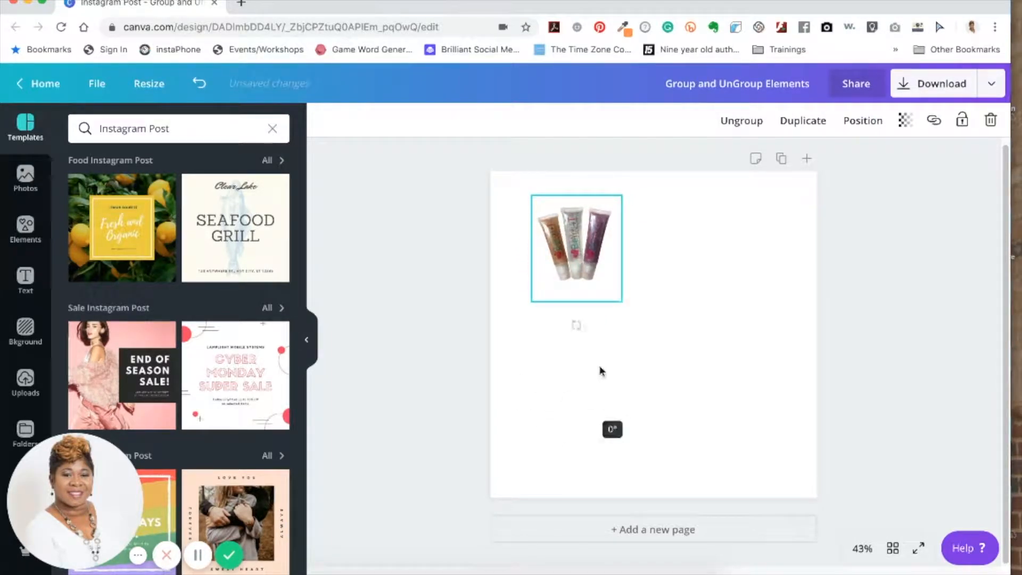
{"action": "left_click_drag", "start_coordinate": [622, 298], "coordinate": [788, 495]}
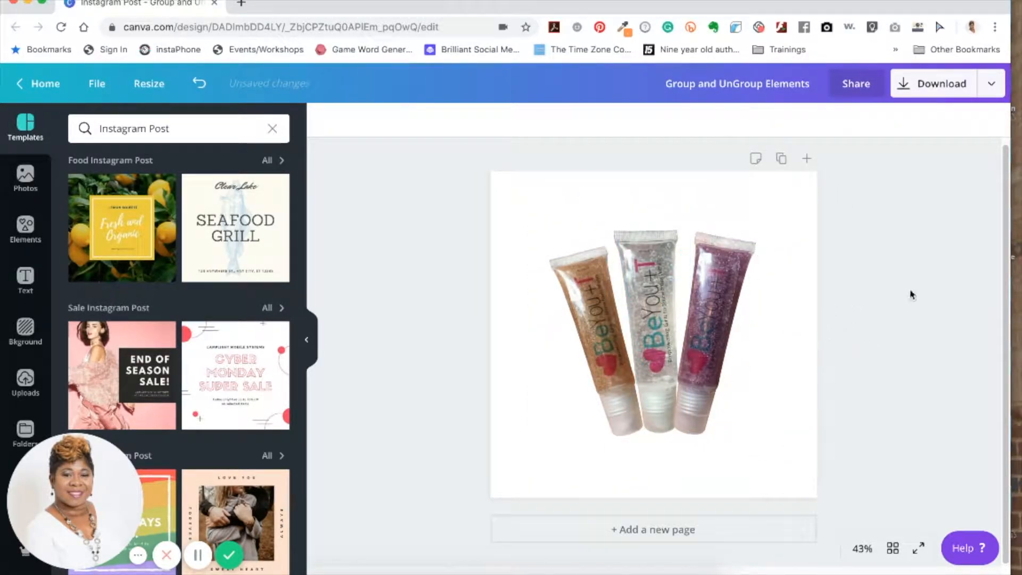
{"action": "mouse_move", "coordinate": [909, 289]}
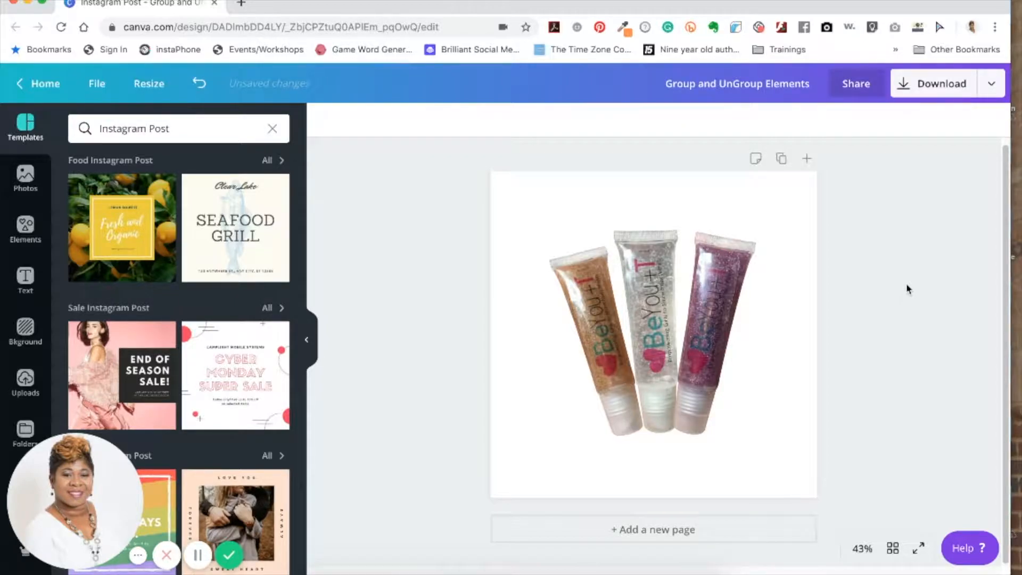
{"action": "left_click", "coordinate": [703, 284]}
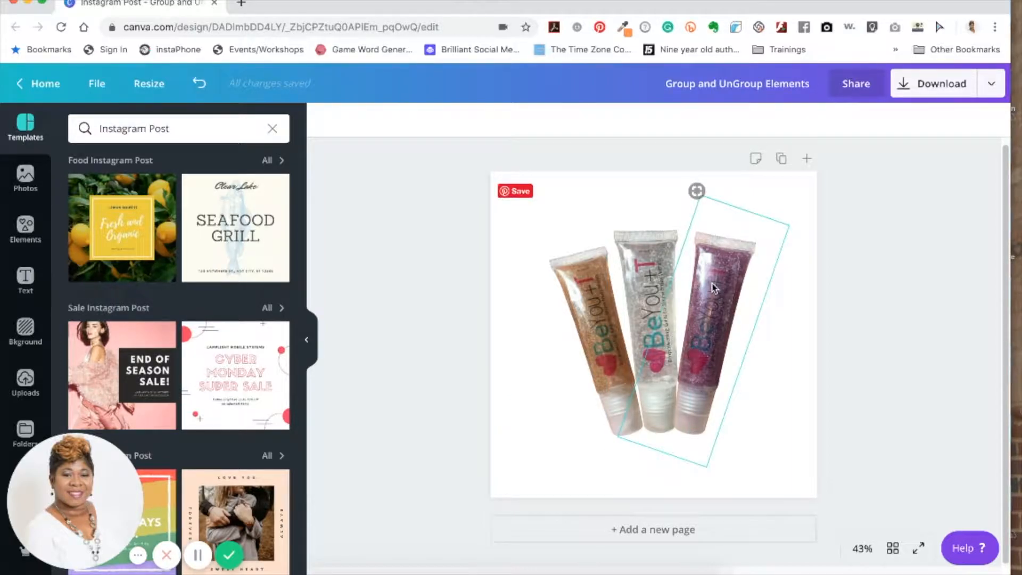
Step: Re-select the three tube images and group them into a single element again
{"action": "left_click", "coordinate": [711, 288]}
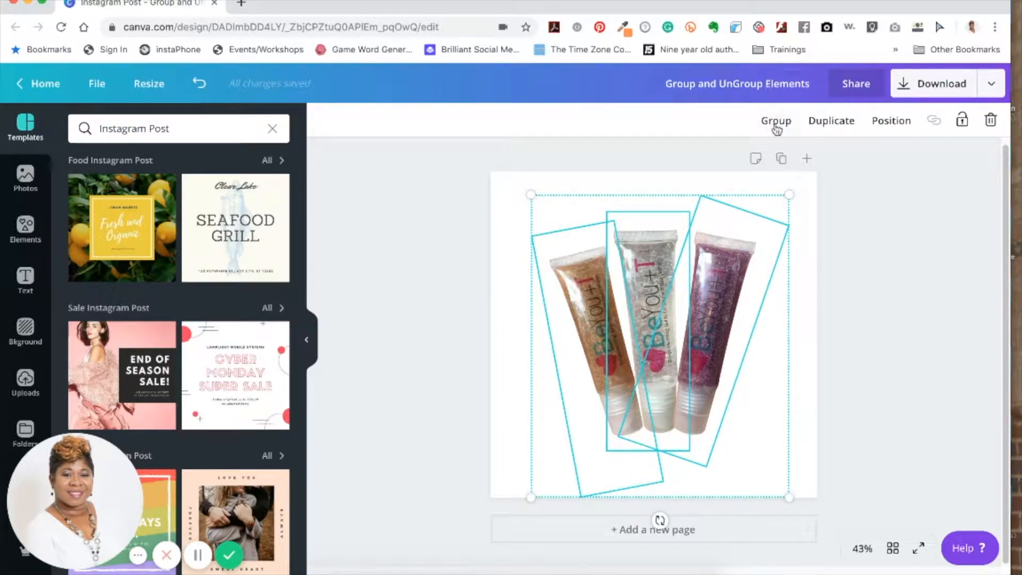
{"action": "left_click", "coordinate": [774, 120]}
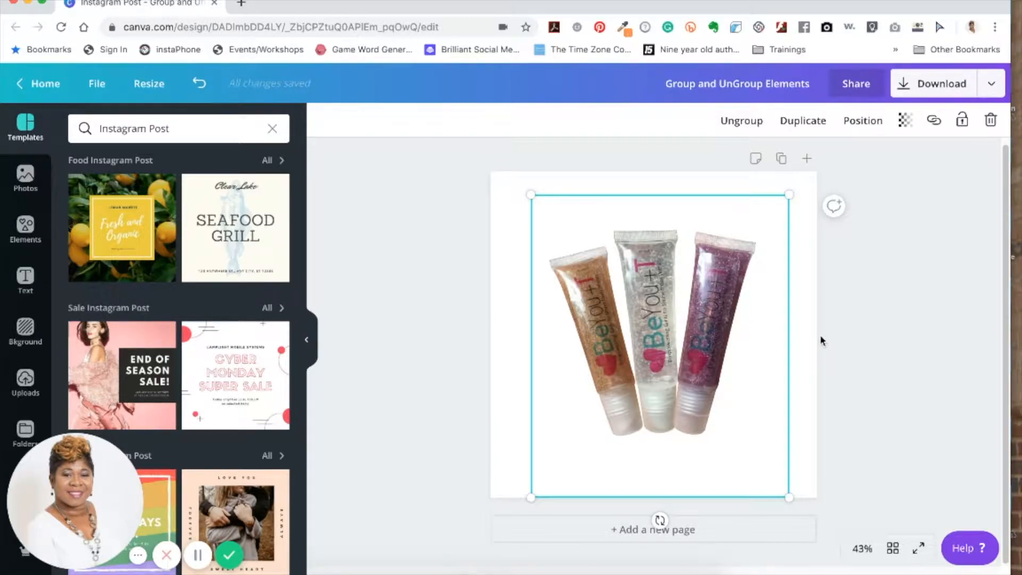
{"action": "mouse_move", "coordinate": [760, 332]}
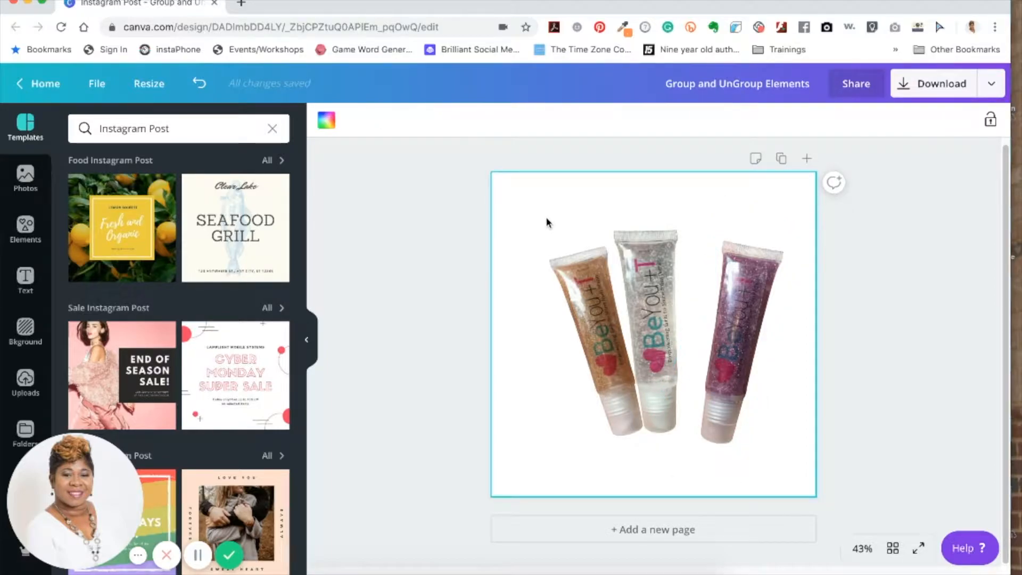
Step: Move the purple glitter tube left so it leans against the clear tube
{"action": "left_click", "coordinate": [645, 317]}
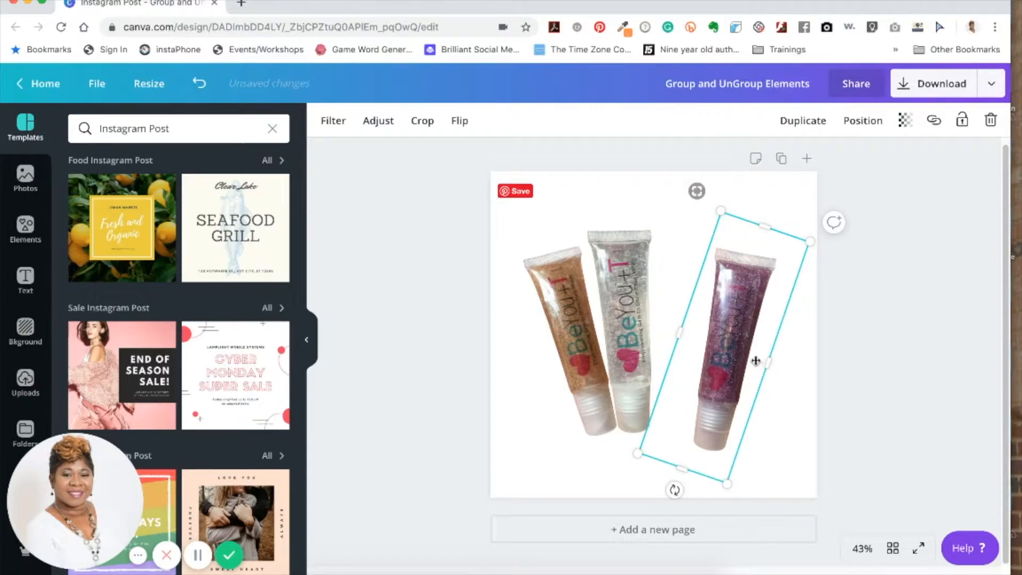
{"action": "left_click_drag", "start_coordinate": [752, 361], "coordinate": [691, 362]}
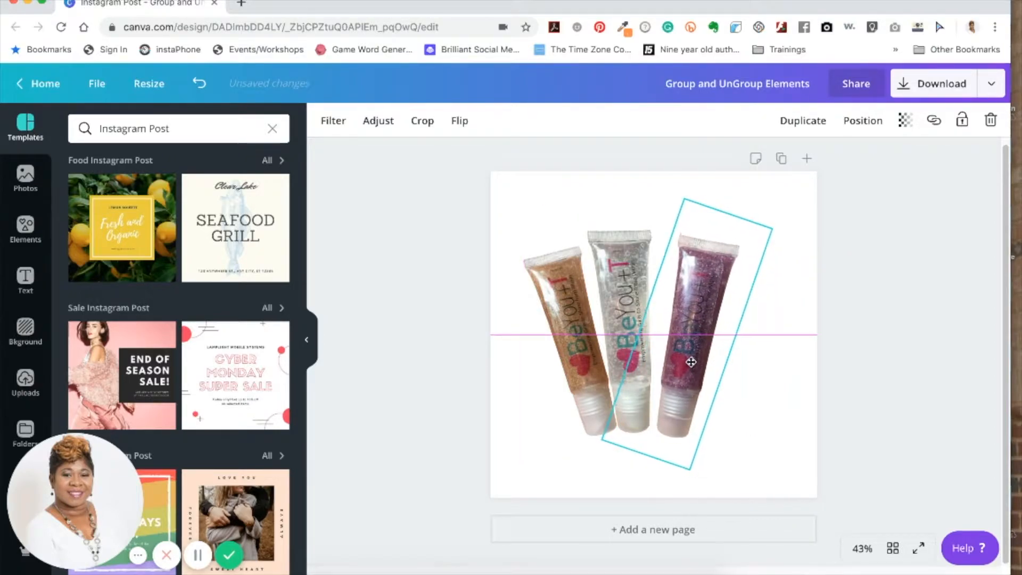
{"action": "left_click", "coordinate": [689, 362]}
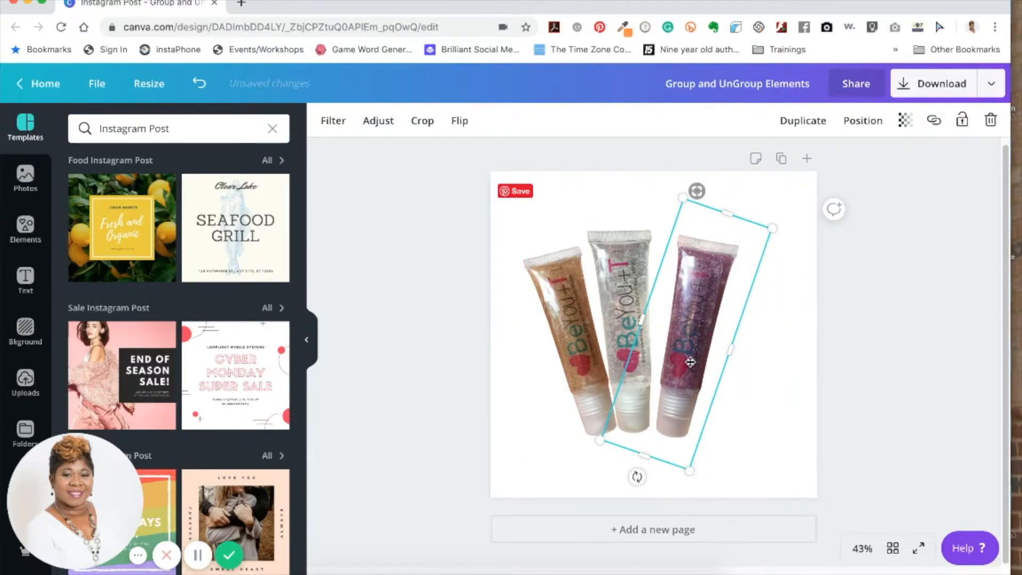